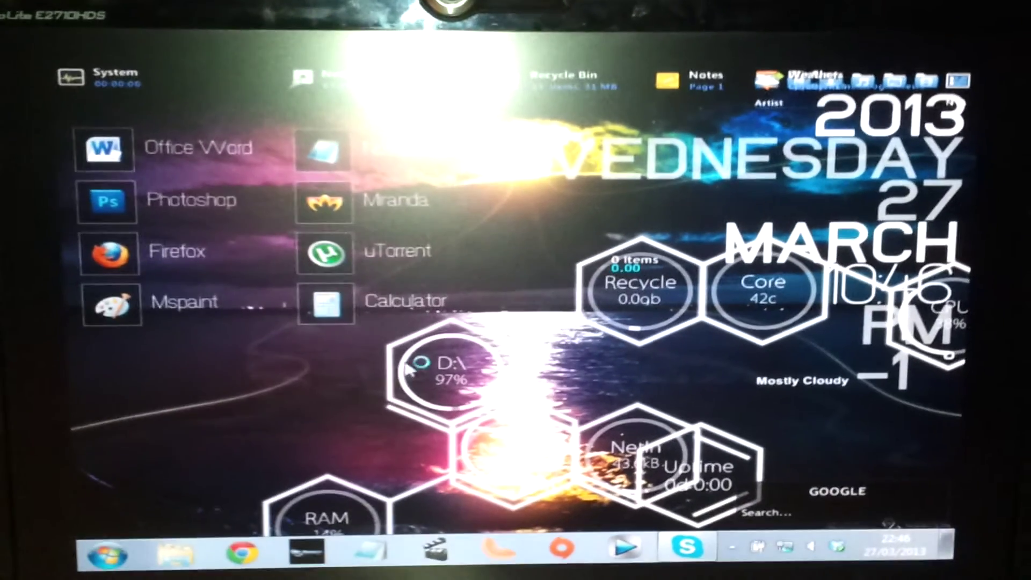
# View the System page for Windows 7 Professional and go on to Device Manager.
pyautogui.click(108, 558)
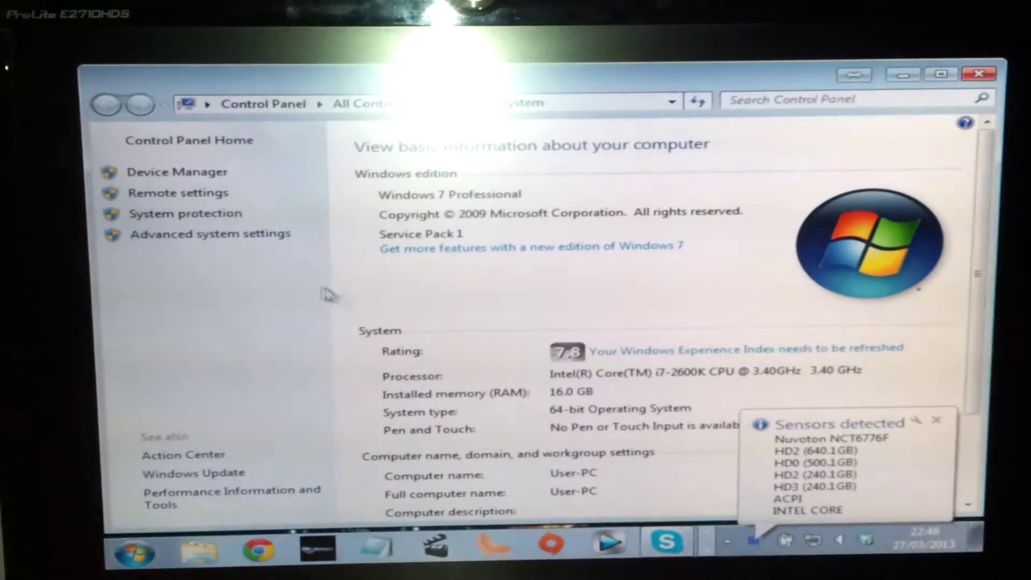
pyautogui.click(179, 172)
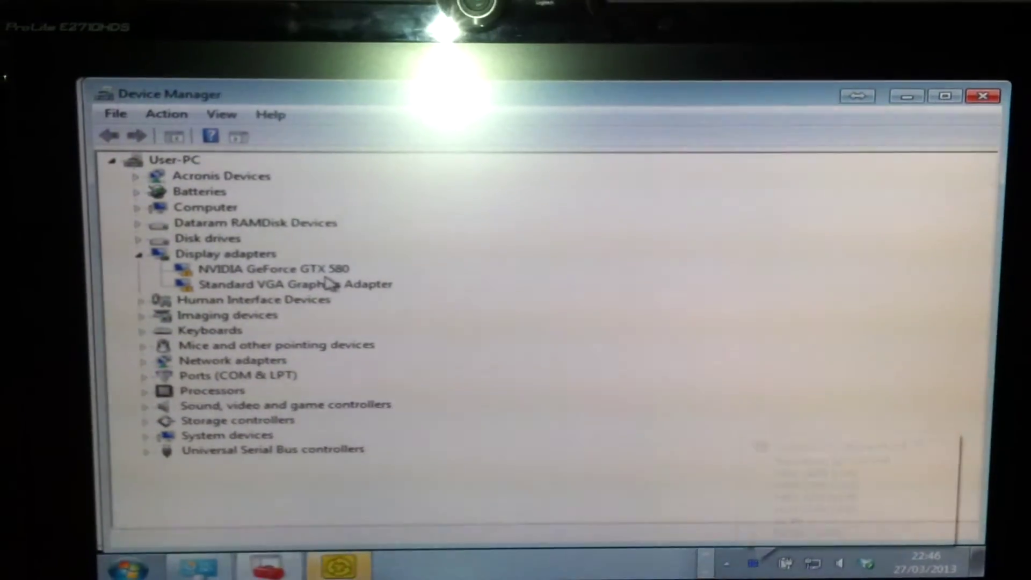
# Inspect the NVIDIA GeForce GTX 580 entry under Display adapters and briefly view its properties.
pyautogui.rightClick(271, 268)
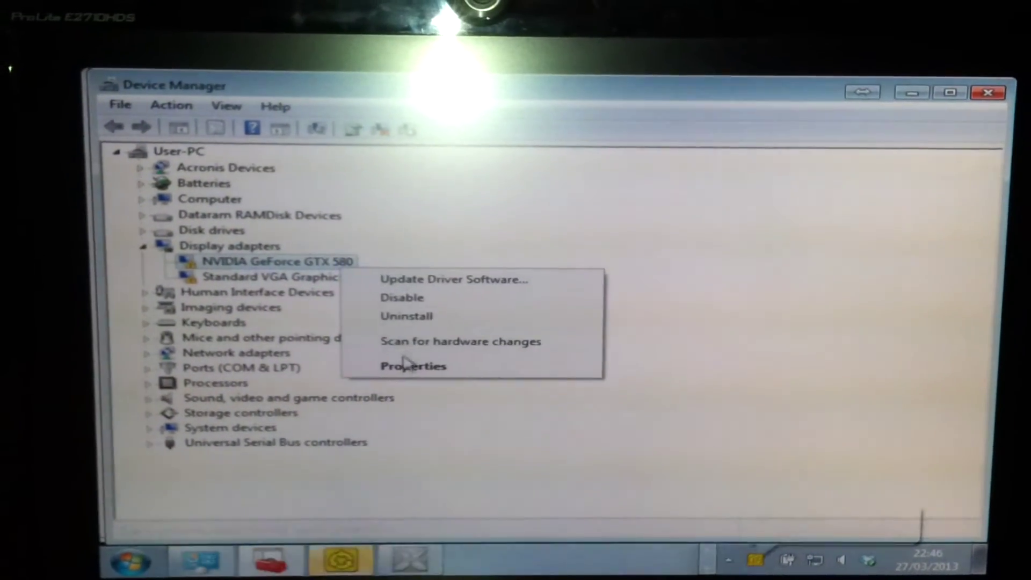
pyautogui.click(413, 366)
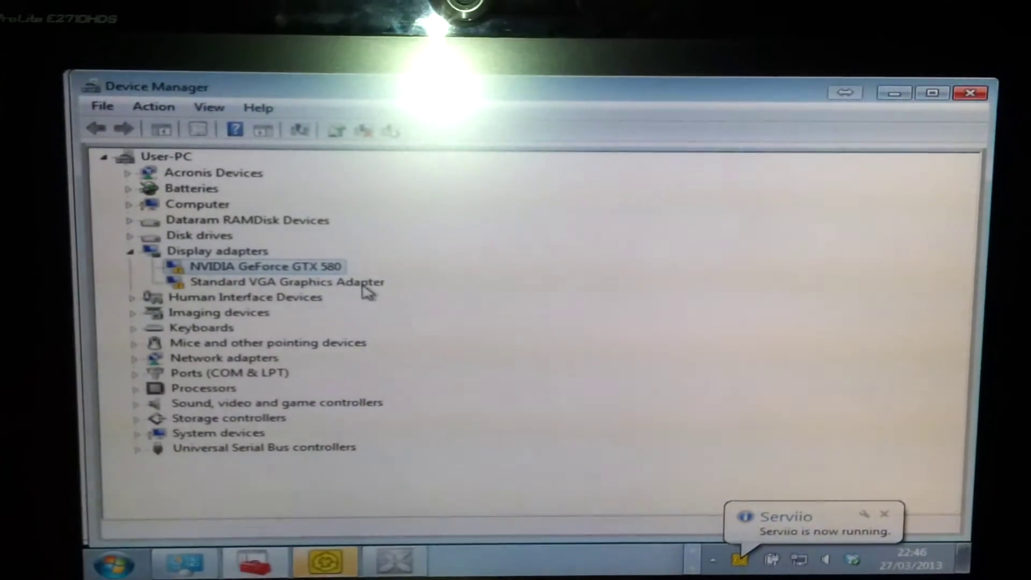
pyautogui.doubleClick(284, 281)
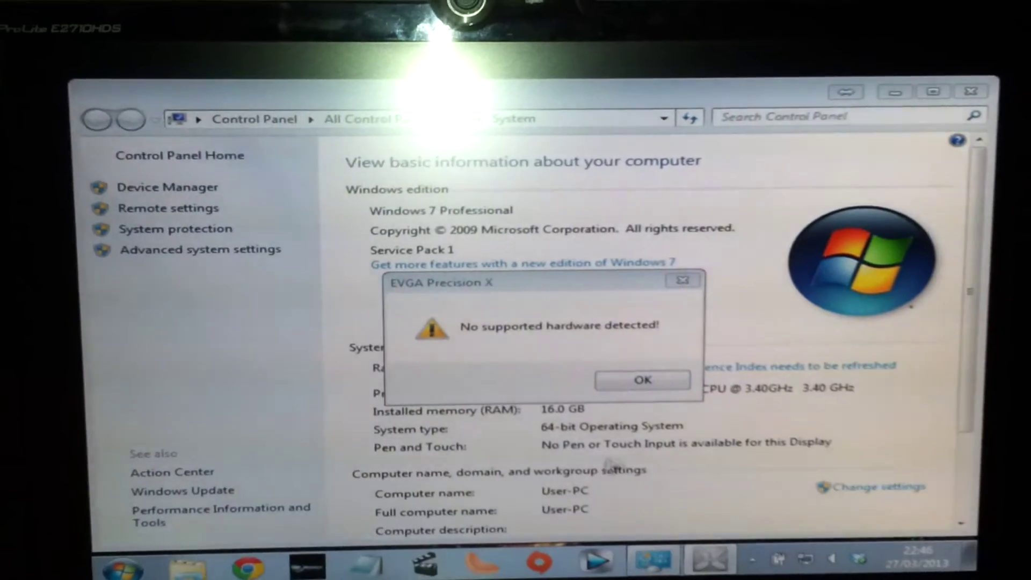
# Acknowledge the EVGA Precision X 'No supported hardware detected!' message with OK.
pyautogui.click(642, 380)
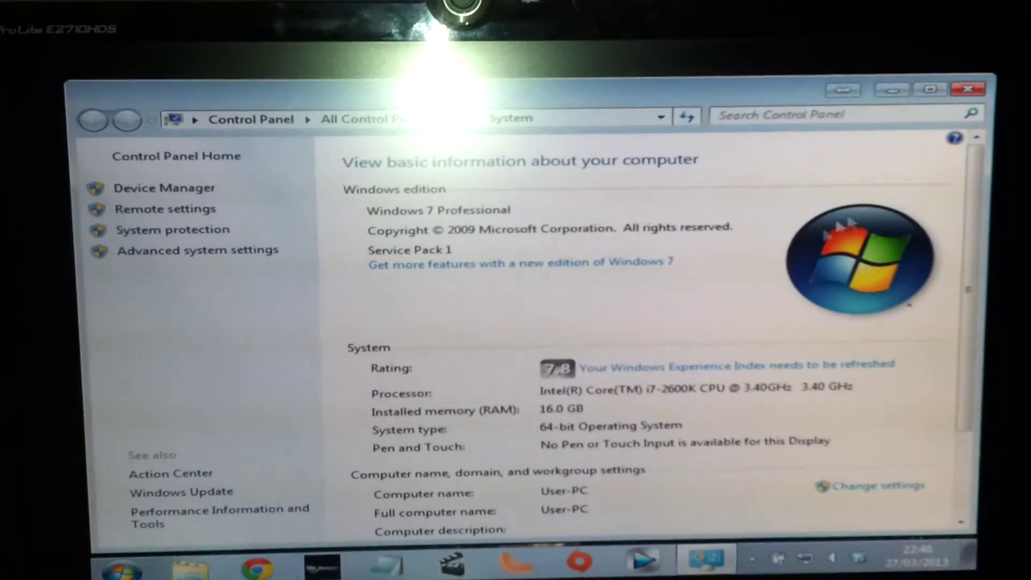